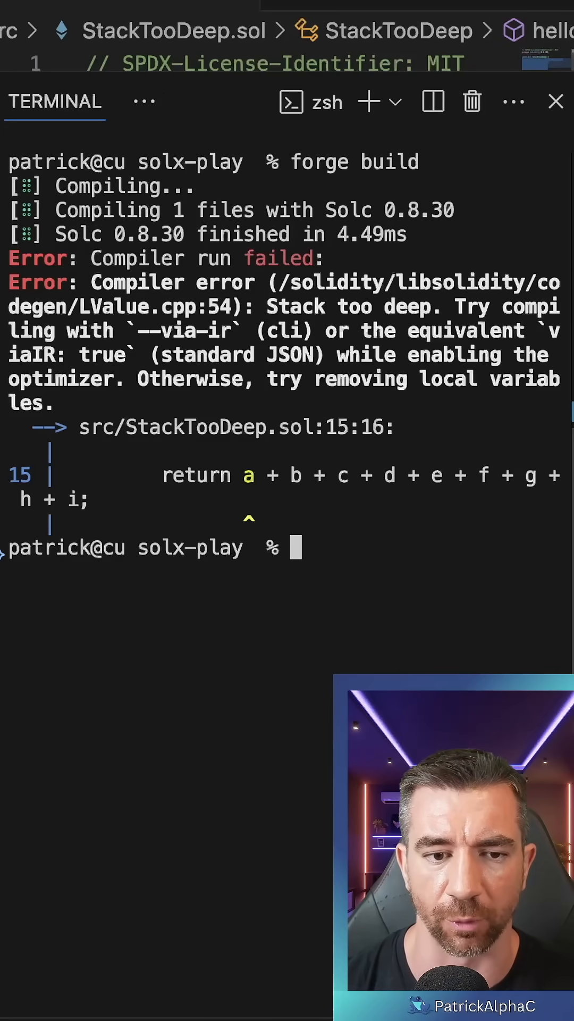
# Point the solx profile's solc_version in foundry.toml to /usr/local/bin/solx
pyautogui.moveTo(267, 306); pyautogui.dragTo(241, 331)
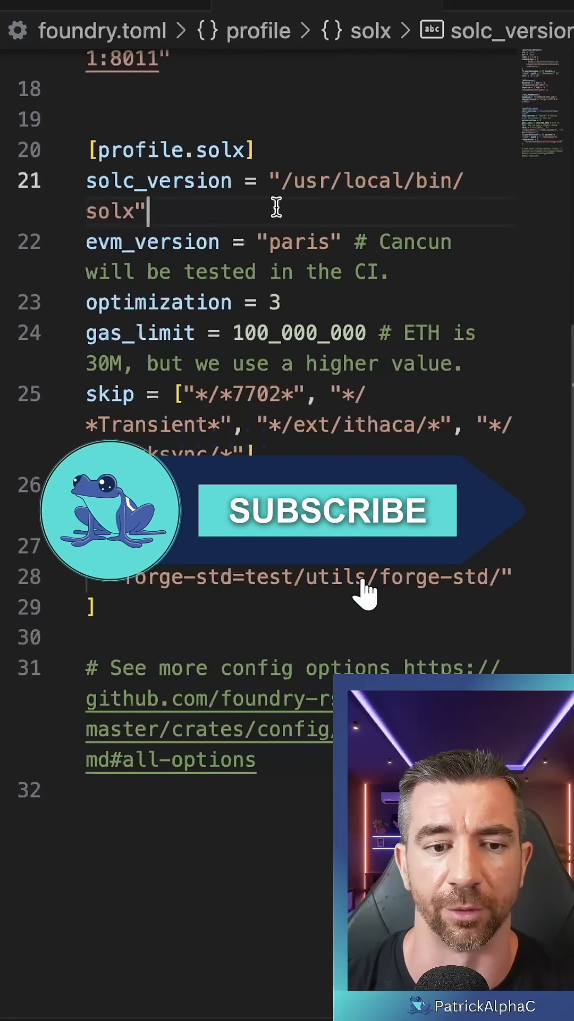
pyautogui.click(327, 511)
pyautogui.write('FOUNDRY_PROFILE=solx')
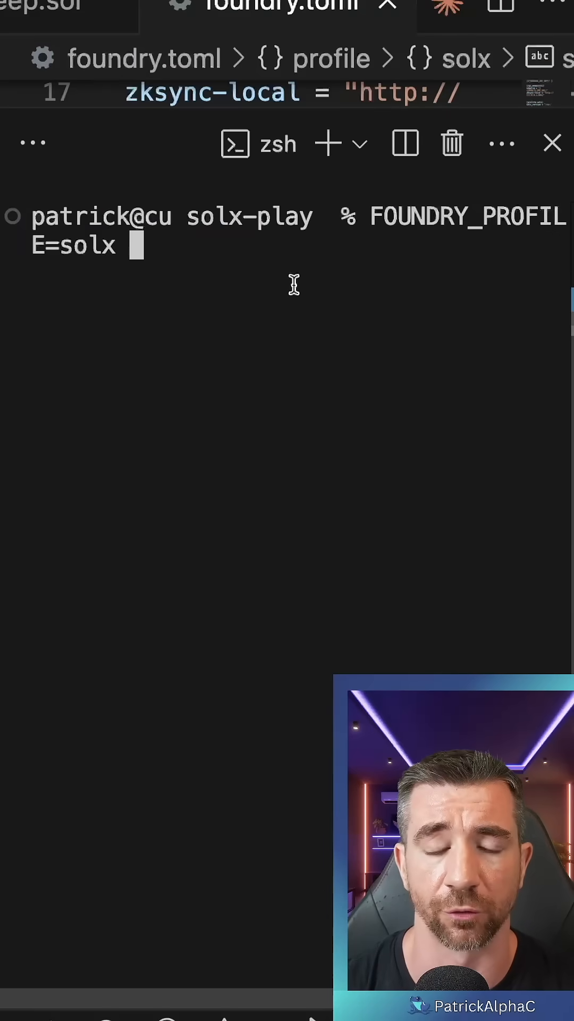
# Run FOUNDRY_PROFILE=solx forge build in the integrated terminal
pyautogui.write('forge build')
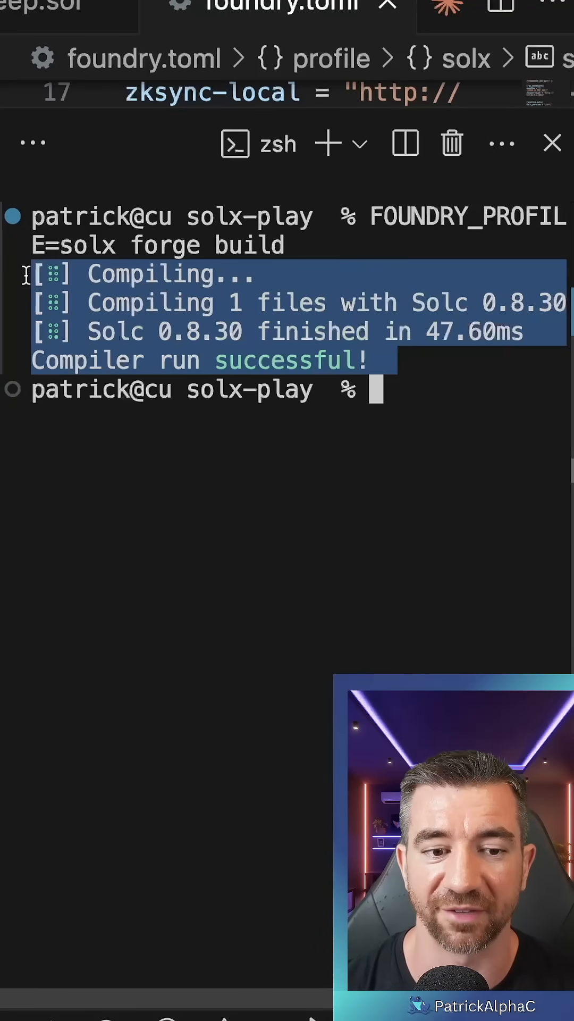
pyautogui.moveTo(239, 551)
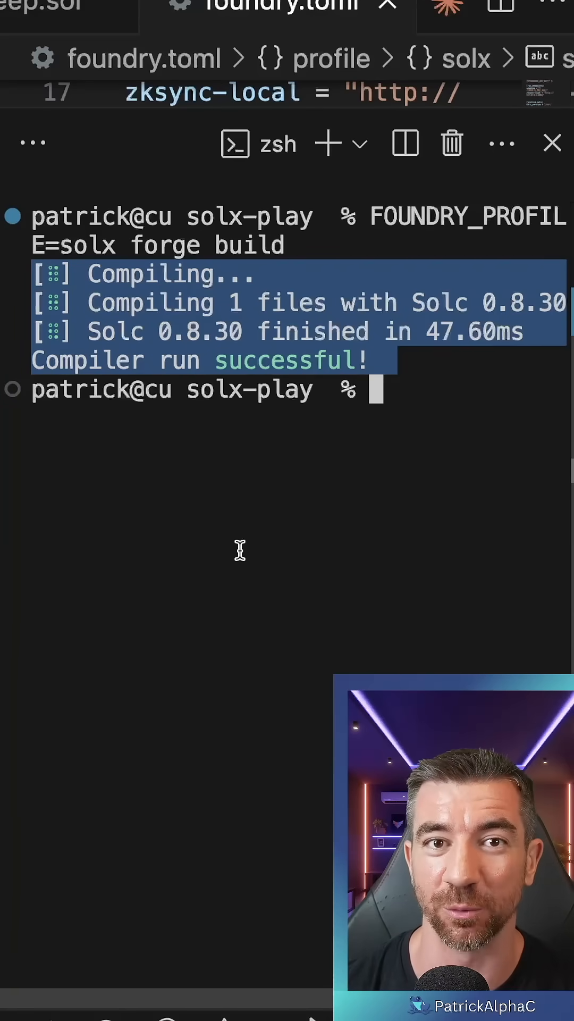